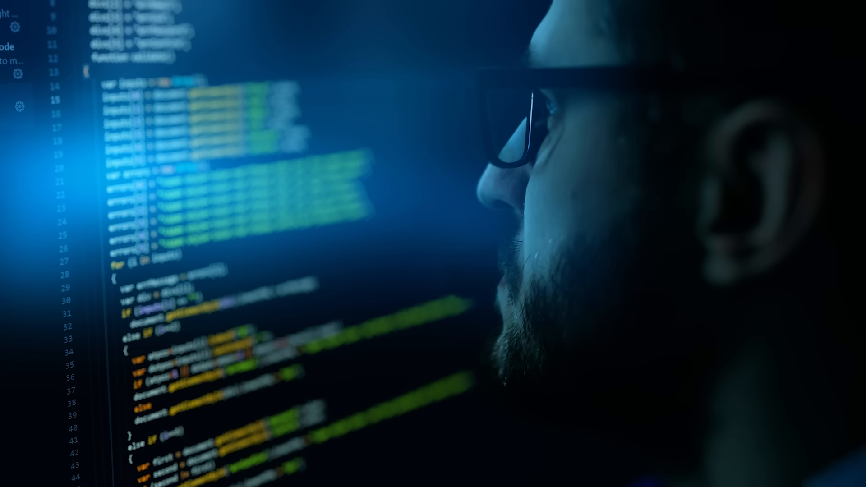
Step: Scroll the GitHub README down to the research demo screenshot and Features list
scroll(down, 3)
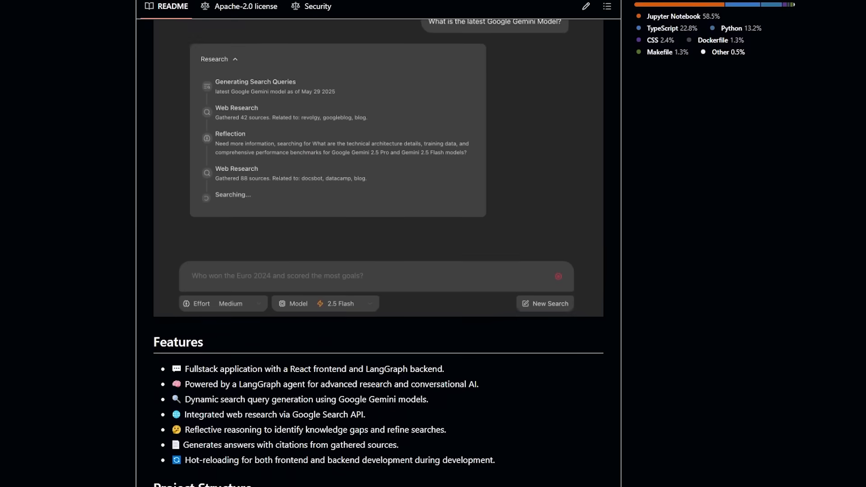
scroll(down, 3)
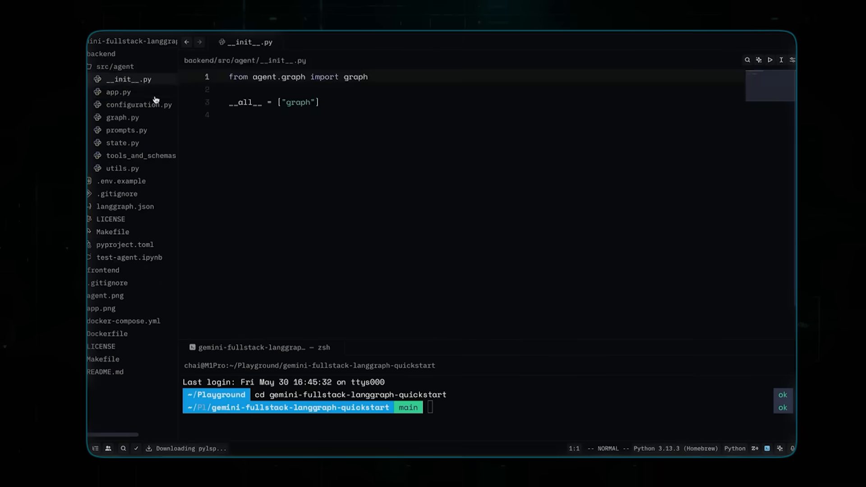
Step: Open src/agent app.py, then configuration.py, and scroll to its Gemini model settings
click(117, 104)
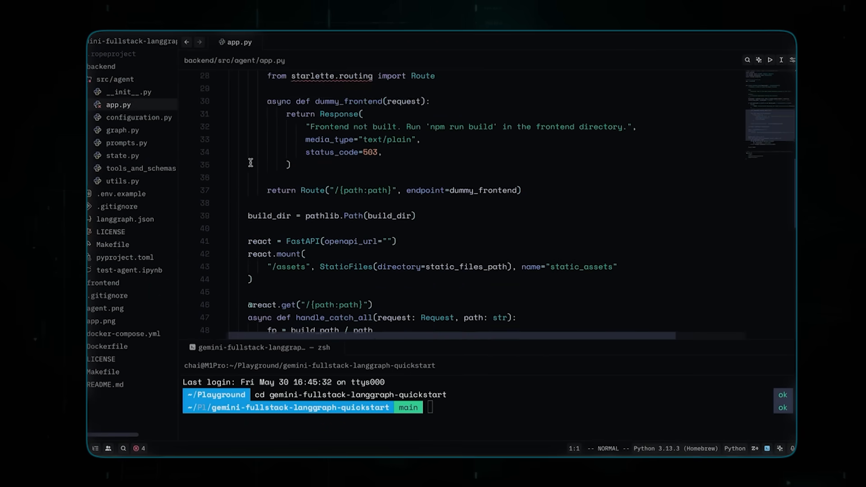
click(139, 117)
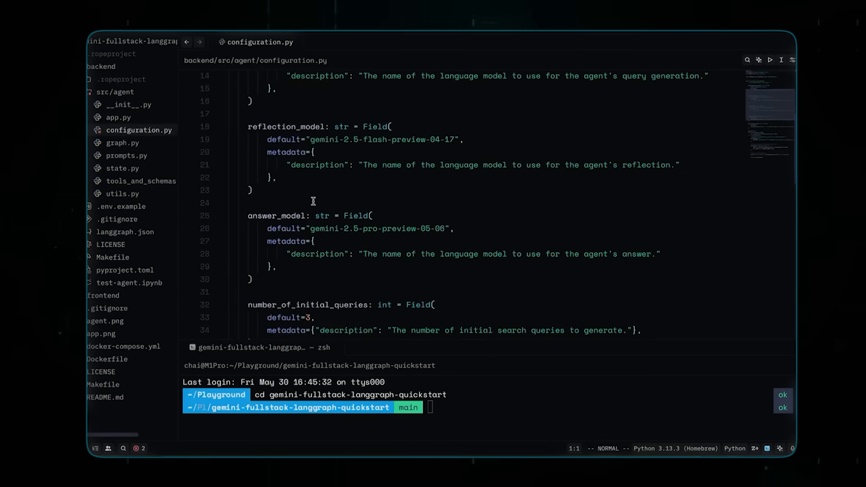
scroll(down, 3)
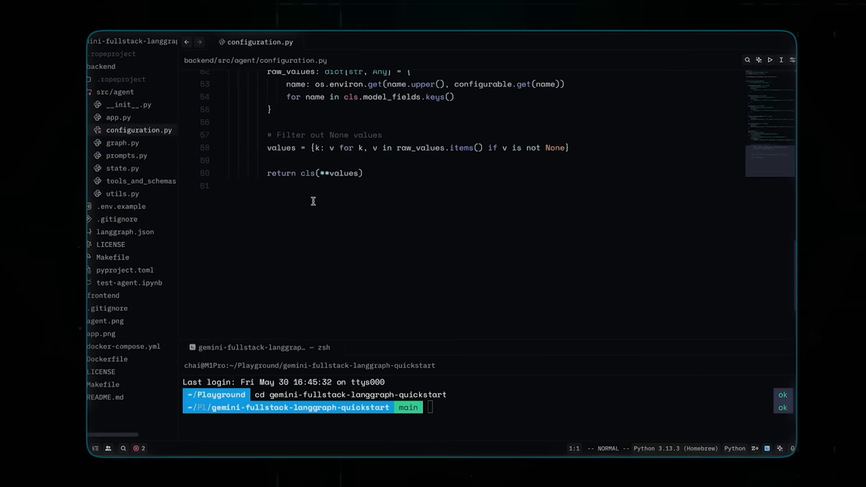